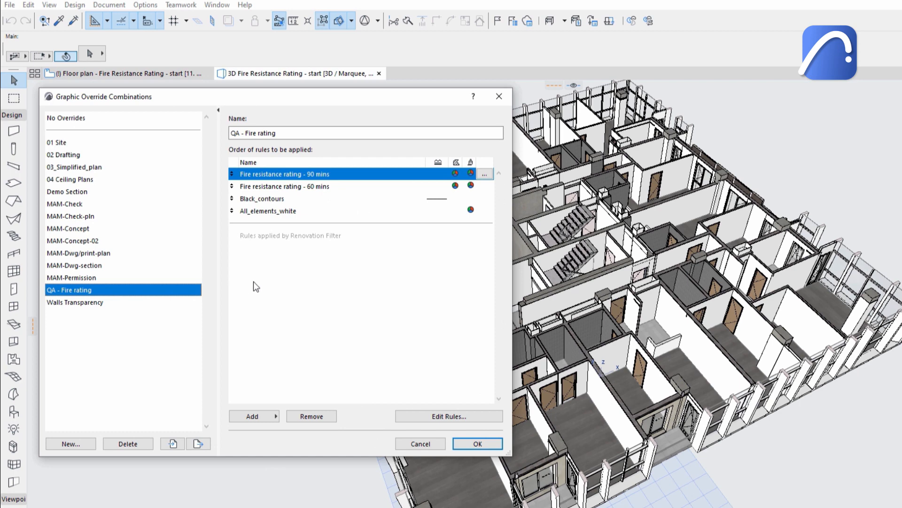
{"action": "mouse_move", "coordinate": [299, 282]}
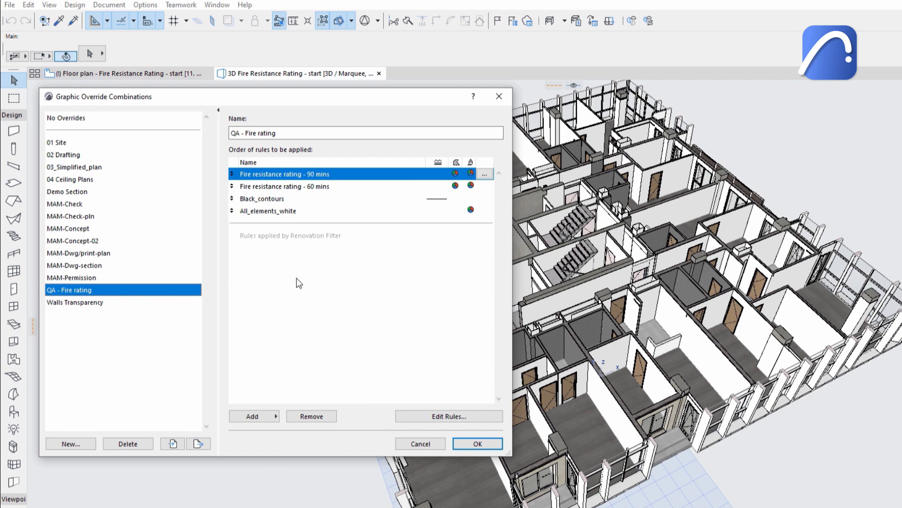
Show the floor plan behind the QA - Fire rating override combination dialog.
{"action": "left_click", "coordinate": [477, 442]}
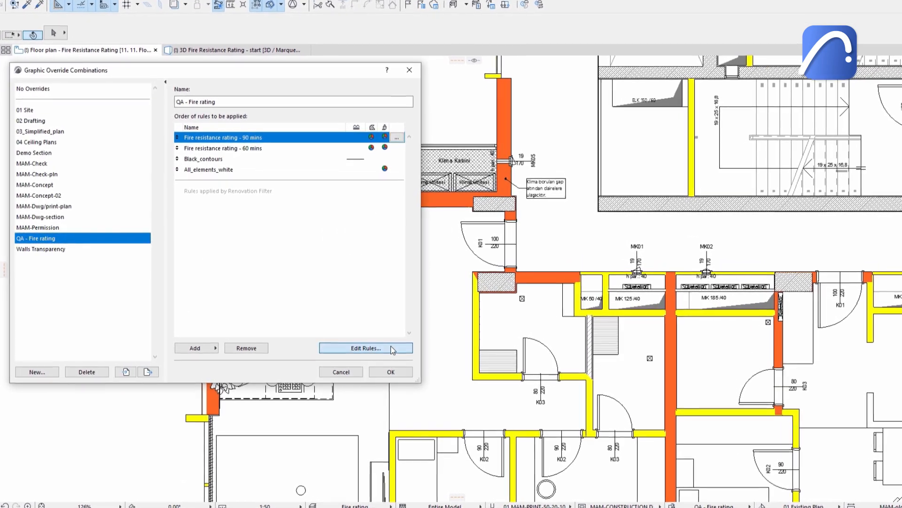
Create a new override rule named Fire resistance rating - 120 mins.
{"action": "left_click", "coordinate": [366, 347]}
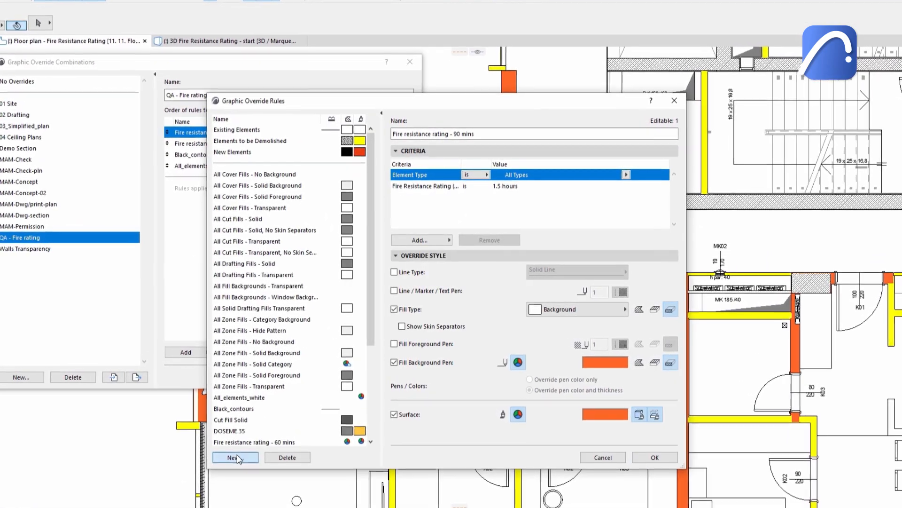
{"action": "left_click", "coordinate": [232, 457]}
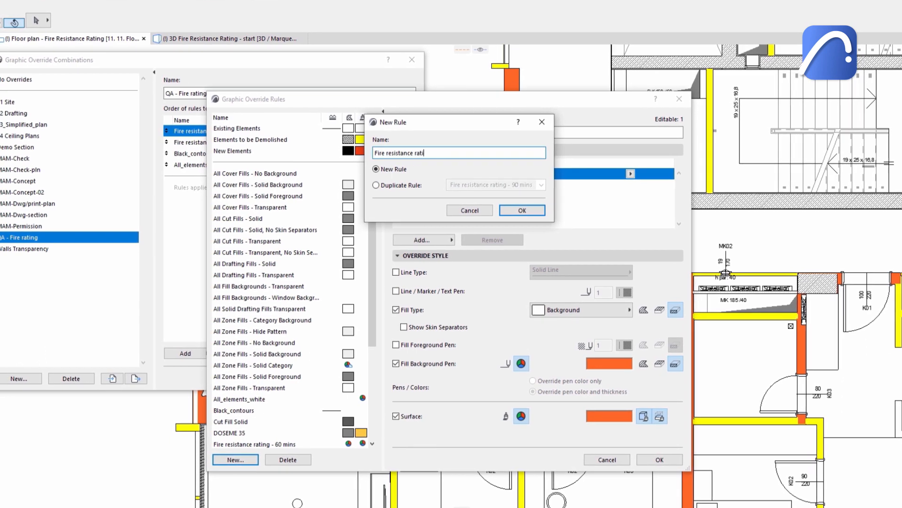
{"action": "left_click", "coordinate": [521, 210]}
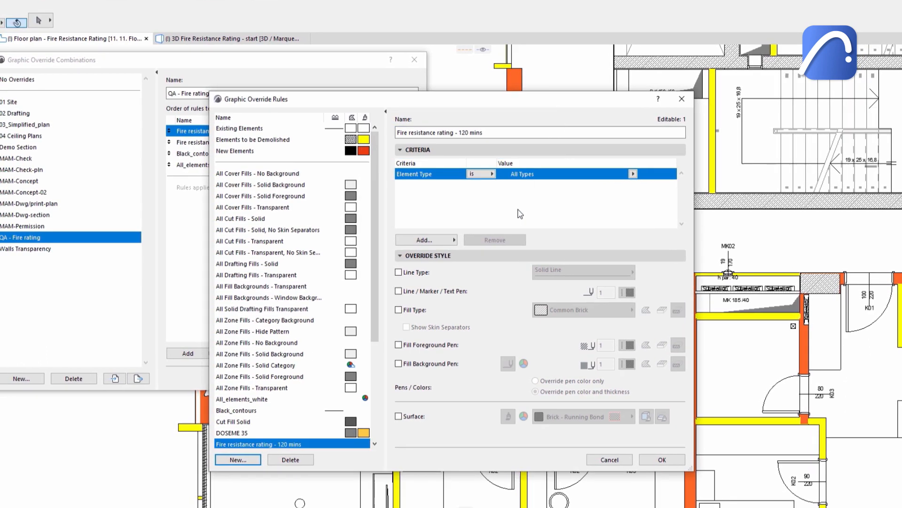
Give the rule a Fire Resistance Rating criterion of 2 hours.
{"action": "left_click", "coordinate": [424, 240]}
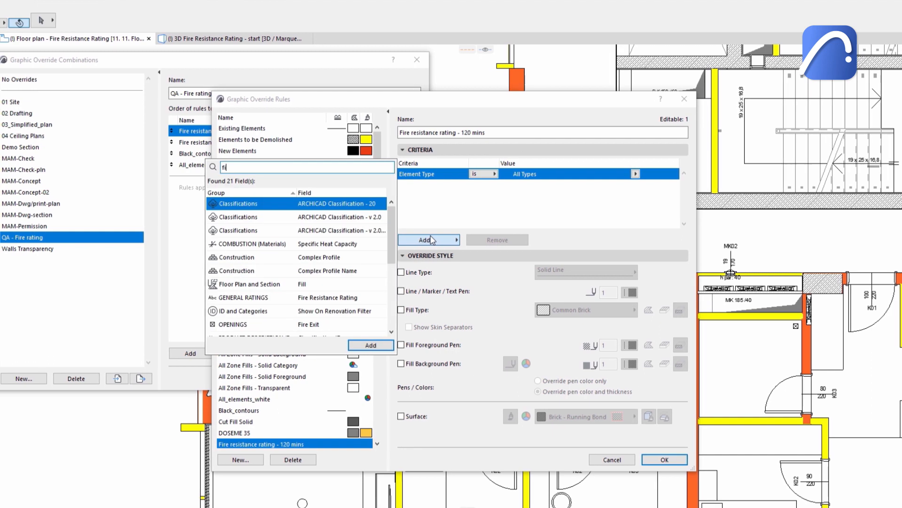
{"action": "left_click", "coordinate": [371, 345]}
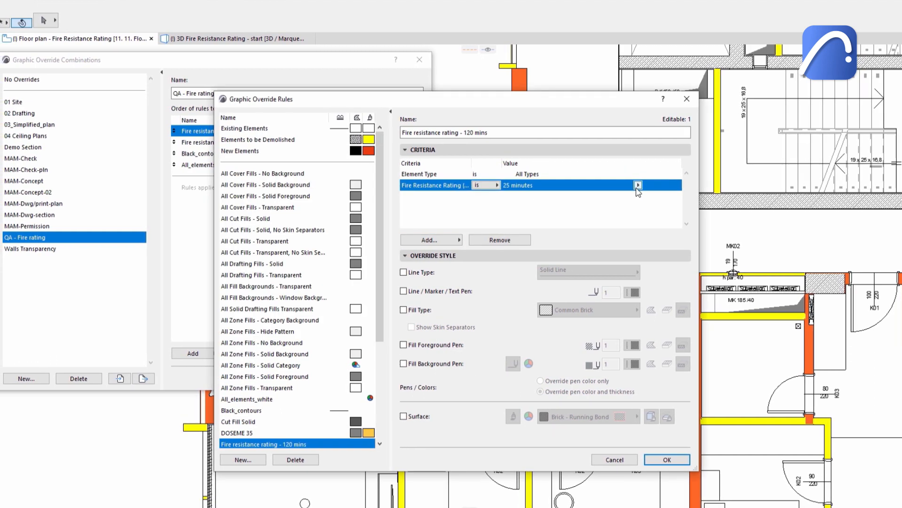
{"action": "left_click", "coordinate": [638, 185]}
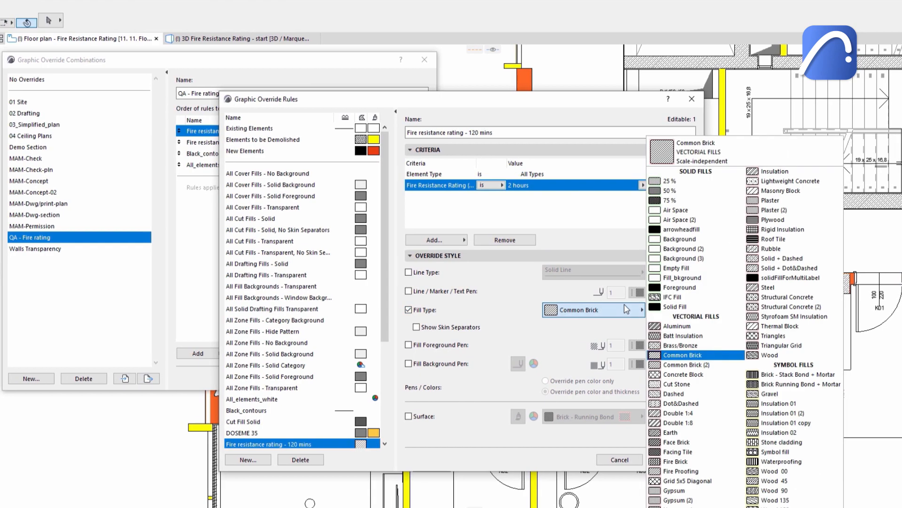
Make the rule override walls with a background fill and surface, both coloured red.
{"action": "left_click", "coordinate": [678, 239]}
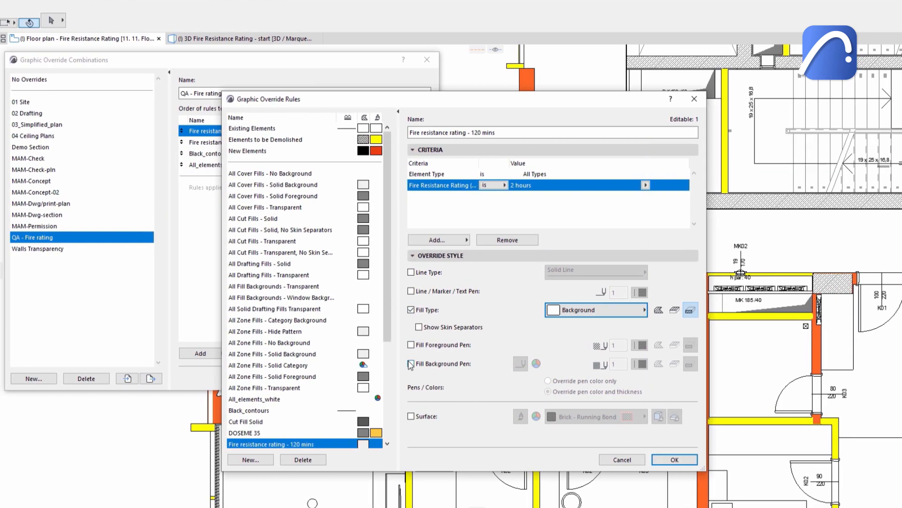
{"action": "left_click", "coordinate": [411, 362]}
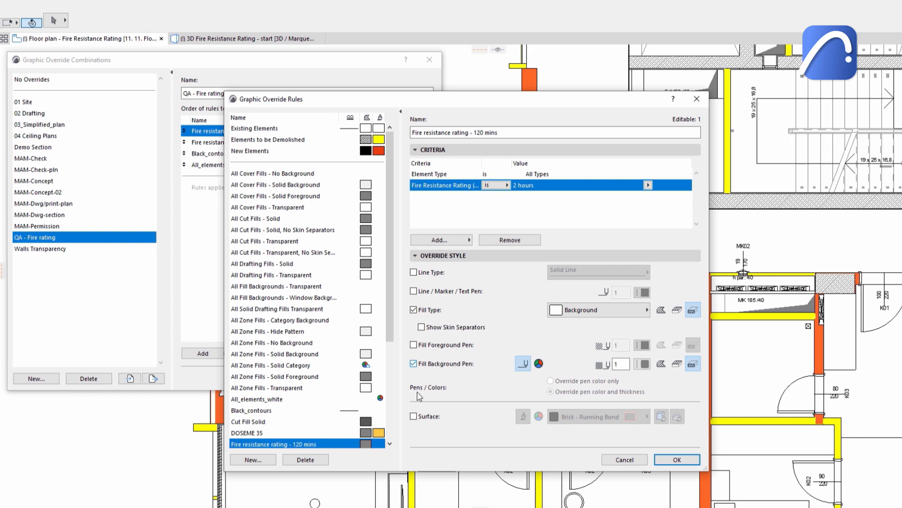
{"action": "left_click", "coordinate": [414, 417]}
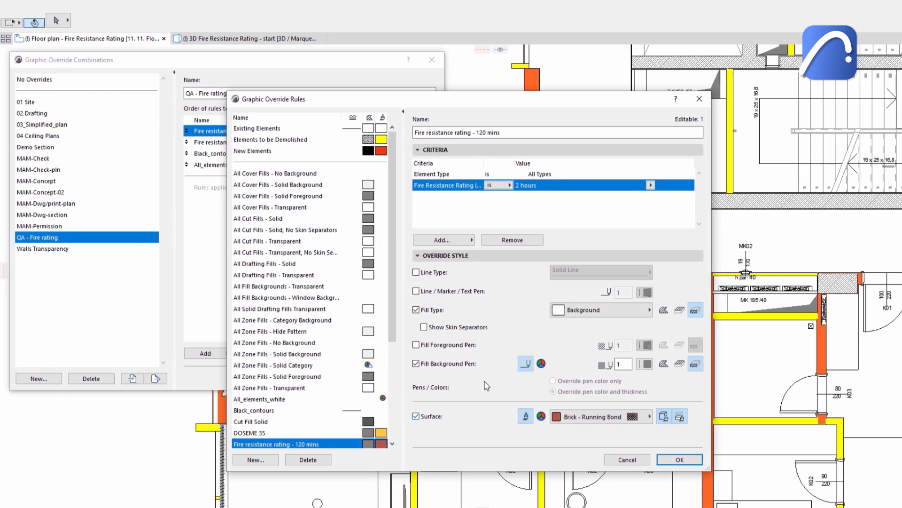
{"action": "left_click", "coordinate": [542, 363]}
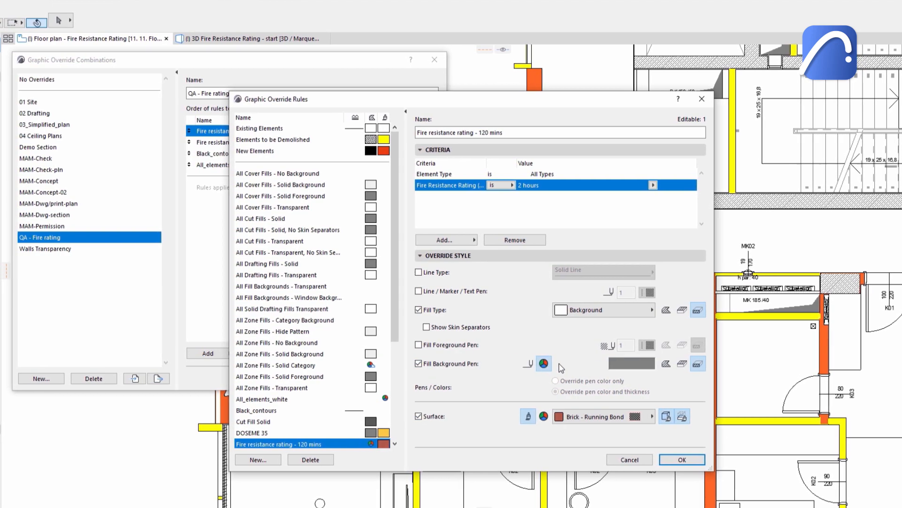
{"action": "left_click", "coordinate": [544, 362]}
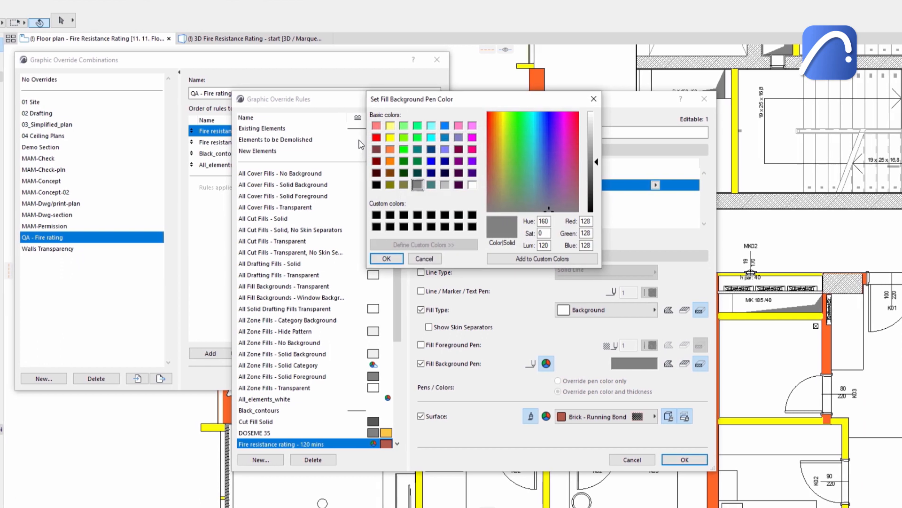
{"action": "left_click", "coordinate": [386, 258]}
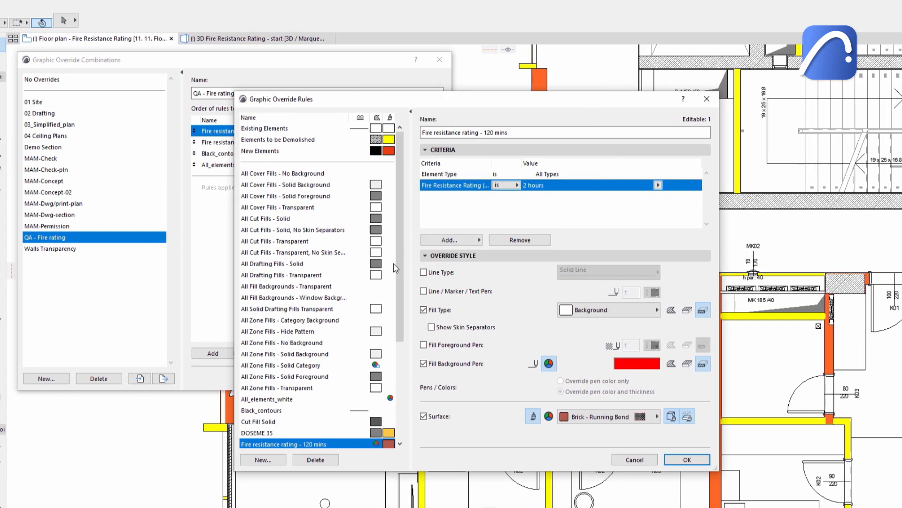
{"action": "left_click", "coordinate": [548, 416]}
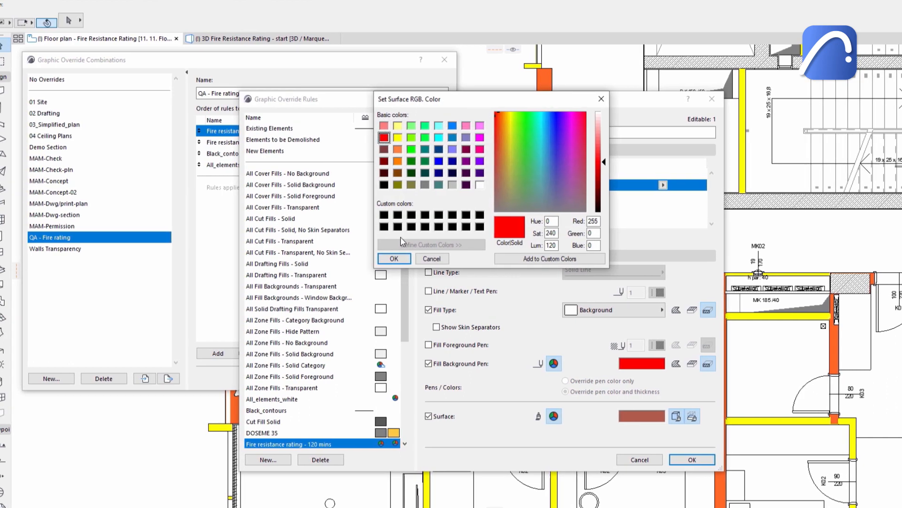
{"action": "left_click", "coordinate": [394, 258]}
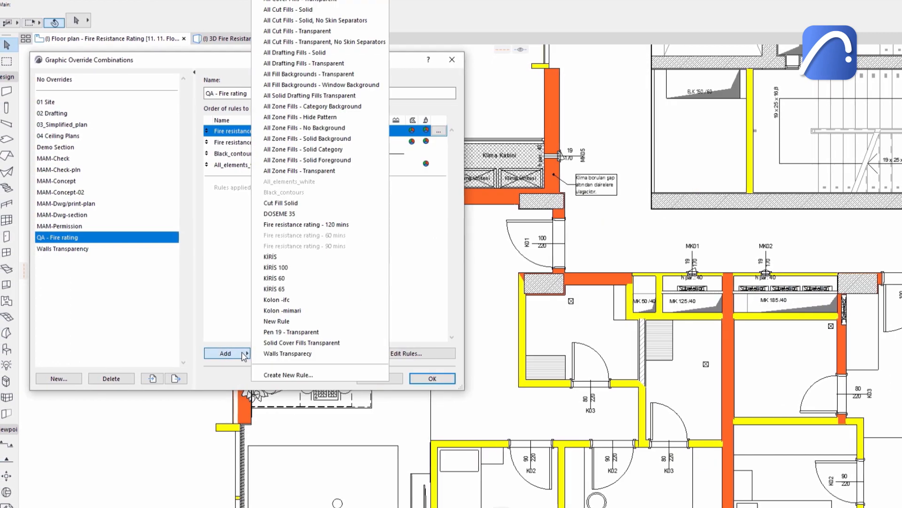
Add the 120 mins rule to the QA - Fire rating combination and apply it to the model.
{"action": "left_click", "coordinate": [305, 225]}
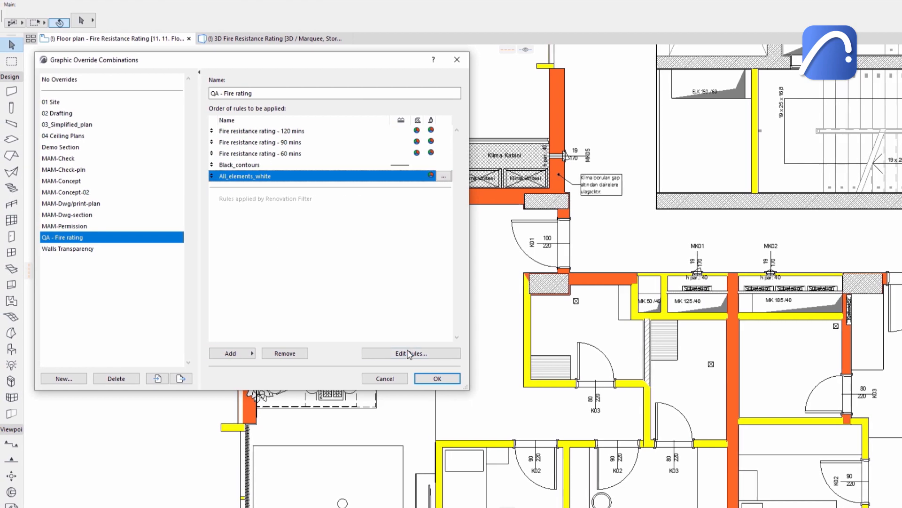
{"action": "left_click", "coordinate": [436, 377]}
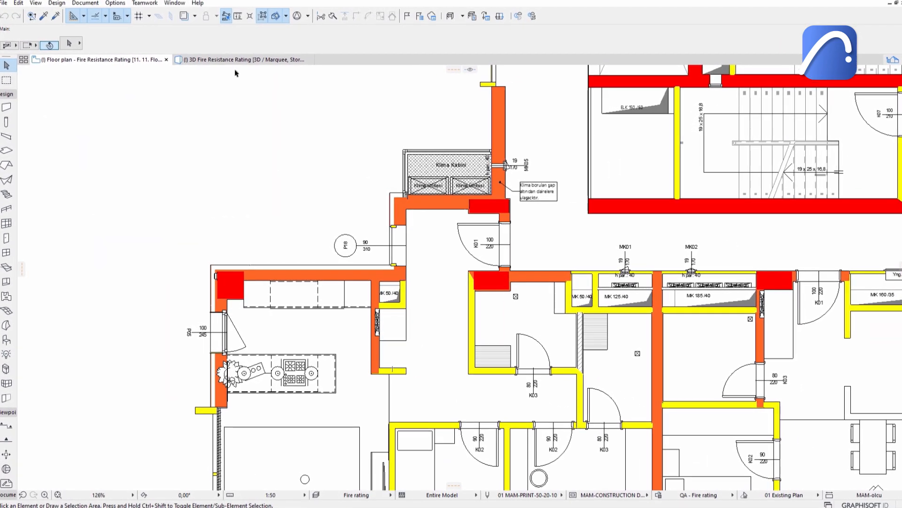
{"action": "left_click", "coordinate": [239, 59]}
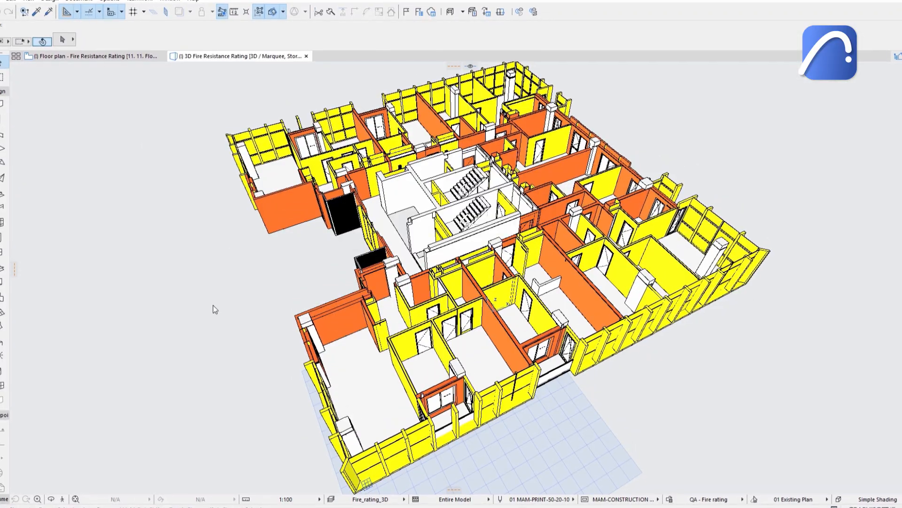